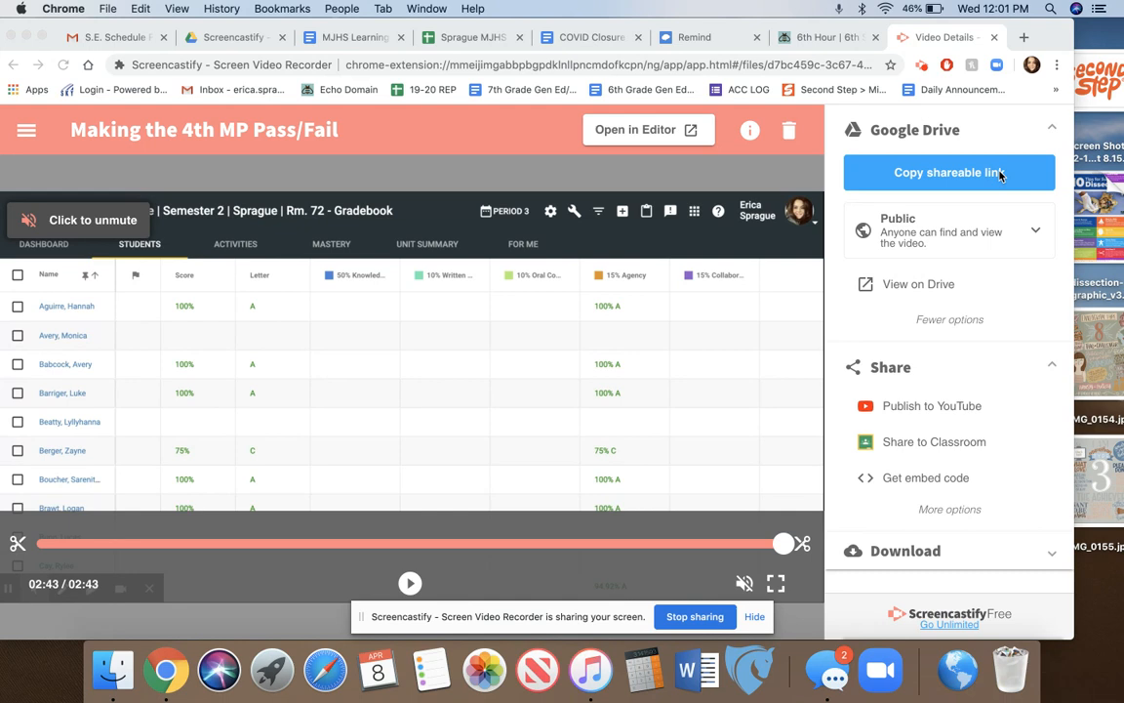
pyautogui.moveTo(915, 408)
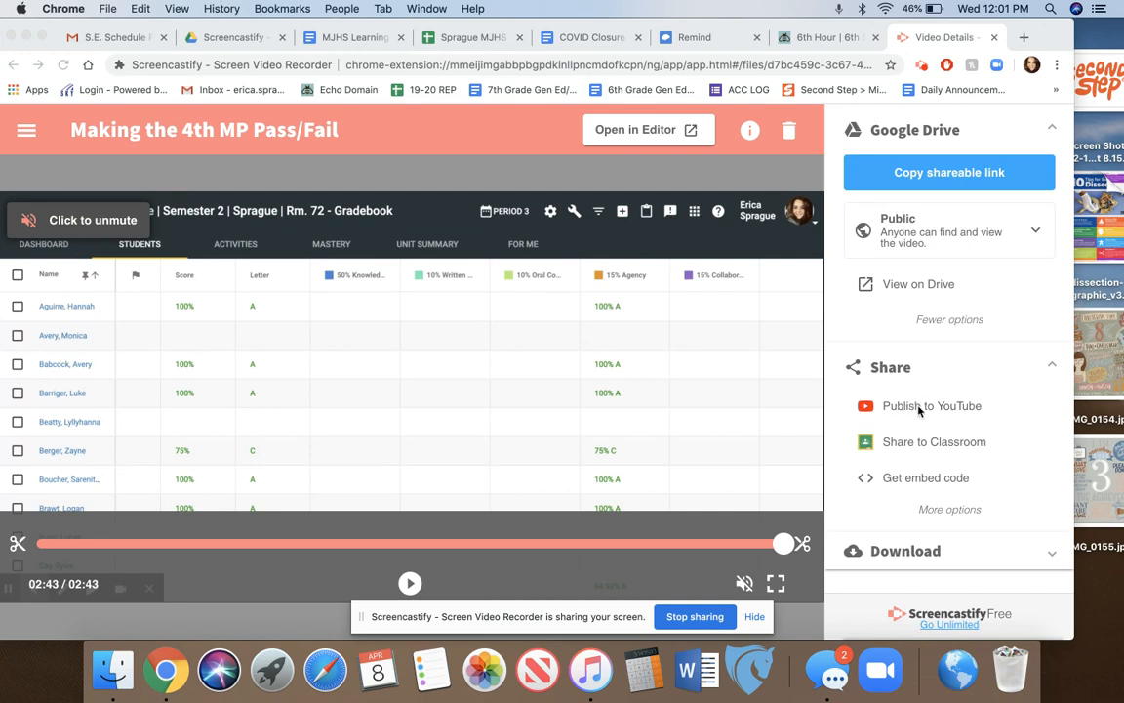
pyautogui.moveTo(529, 394)
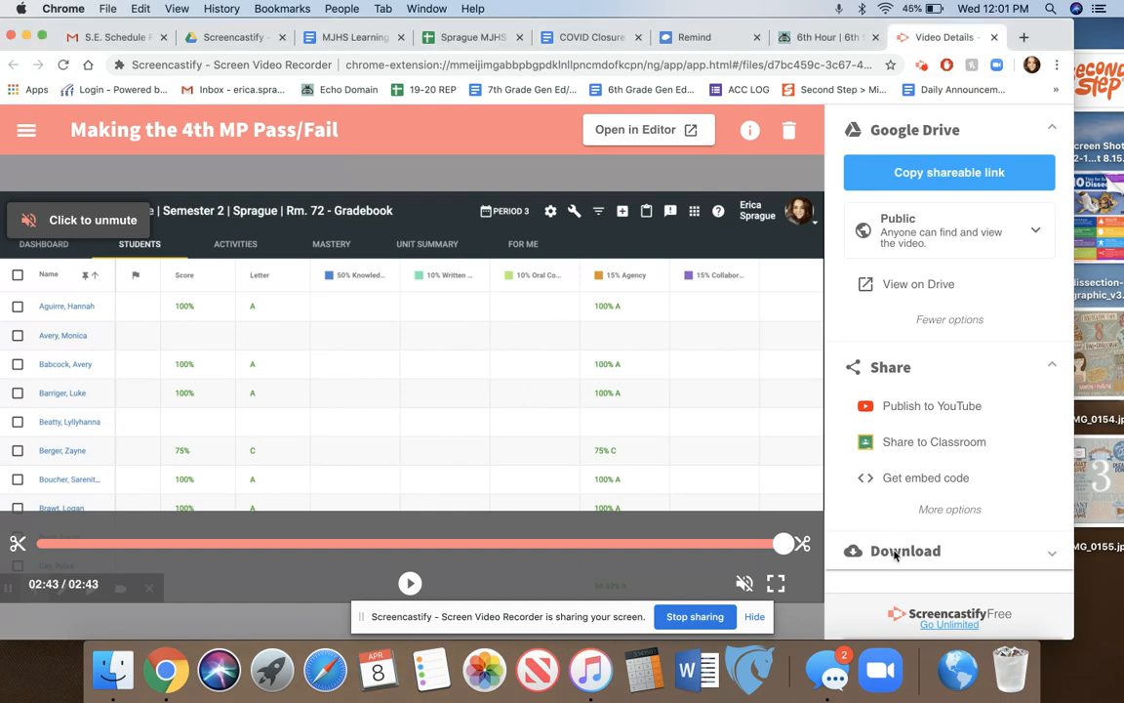
# Expand the Download section for the 'Making the 4th MP Pass/Fail' recording
pyautogui.click(905, 550)
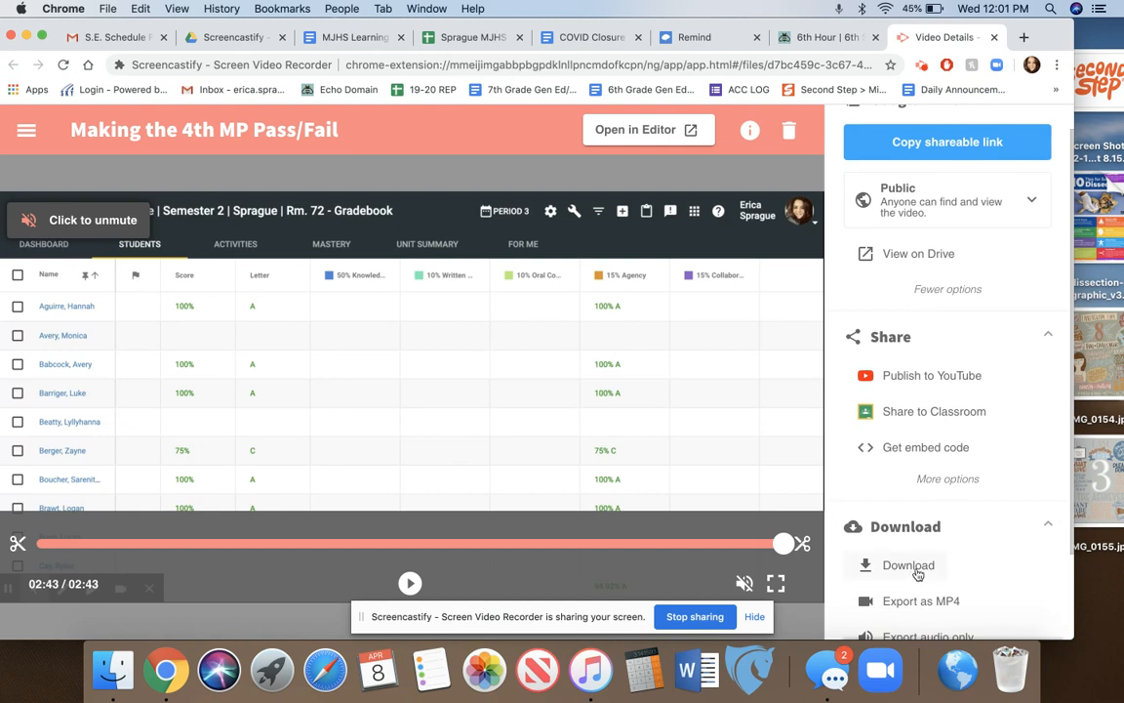
# Download the recording as a webm file and go to youtube.com in a new tab
pyautogui.click(908, 566)
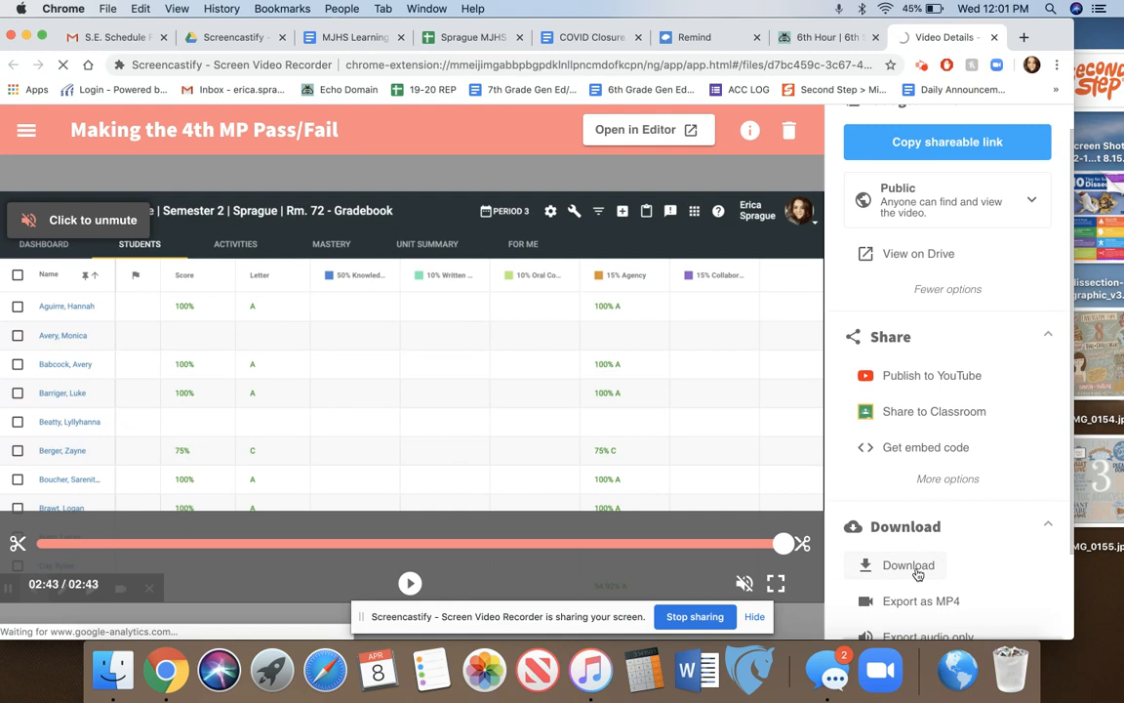
pyautogui.scroll(-3)
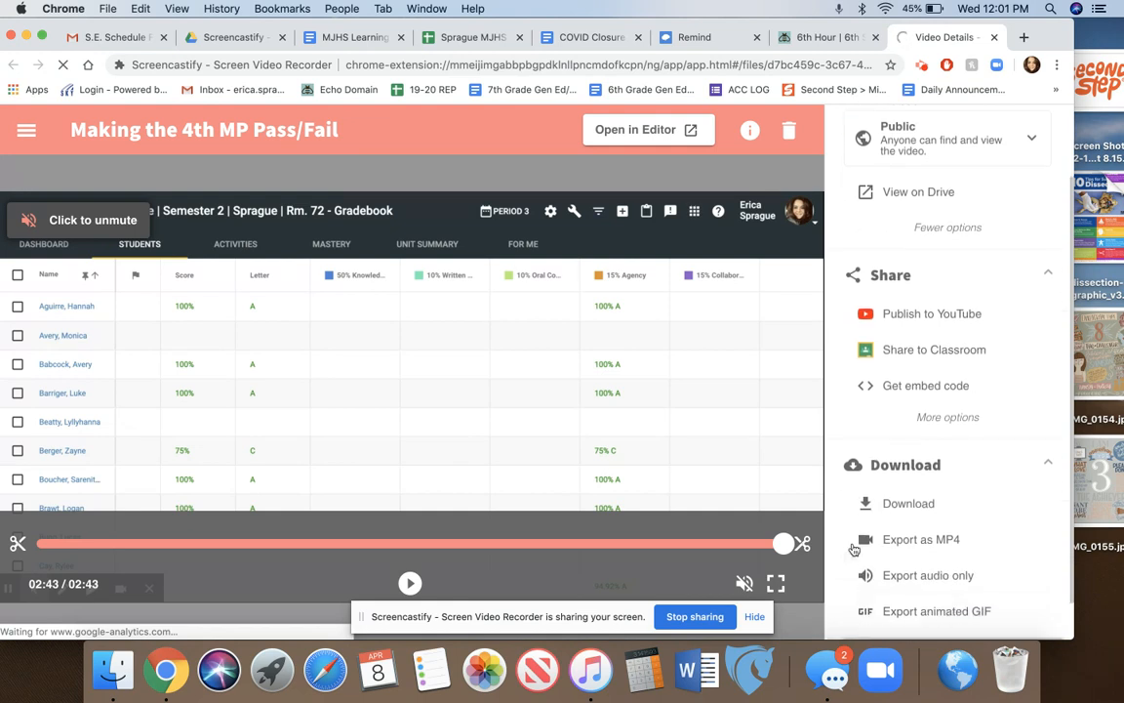
pyautogui.scroll(-3)
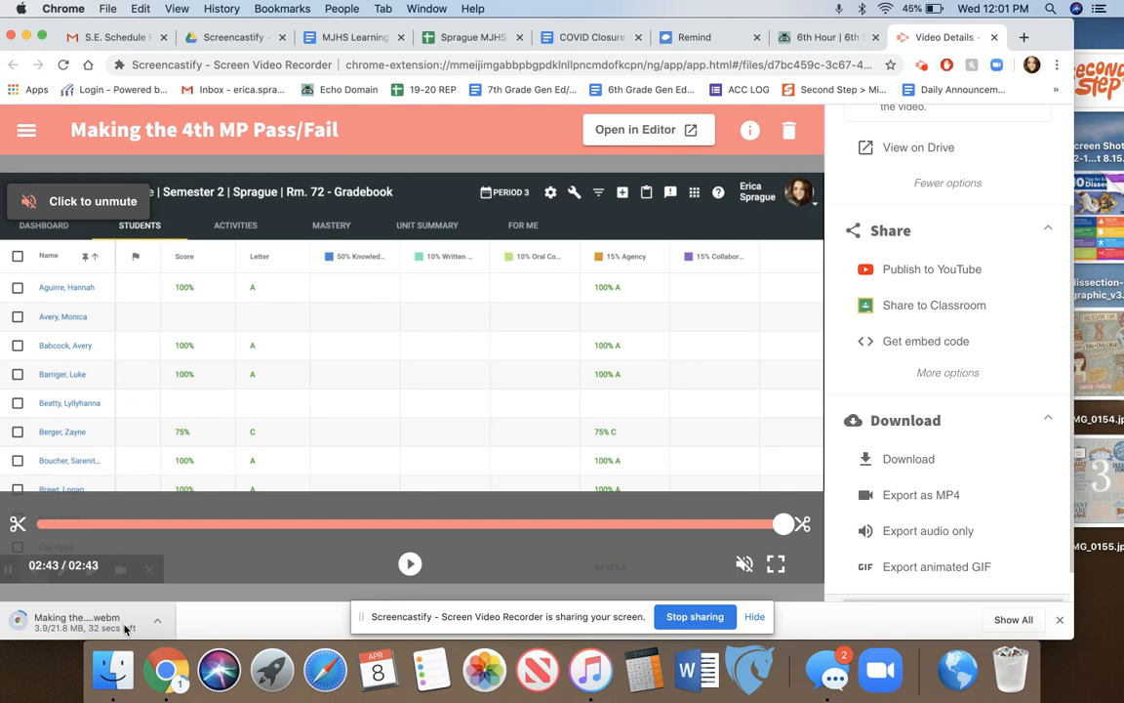
pyautogui.click(1023, 37)
pyautogui.write('youtube.com')
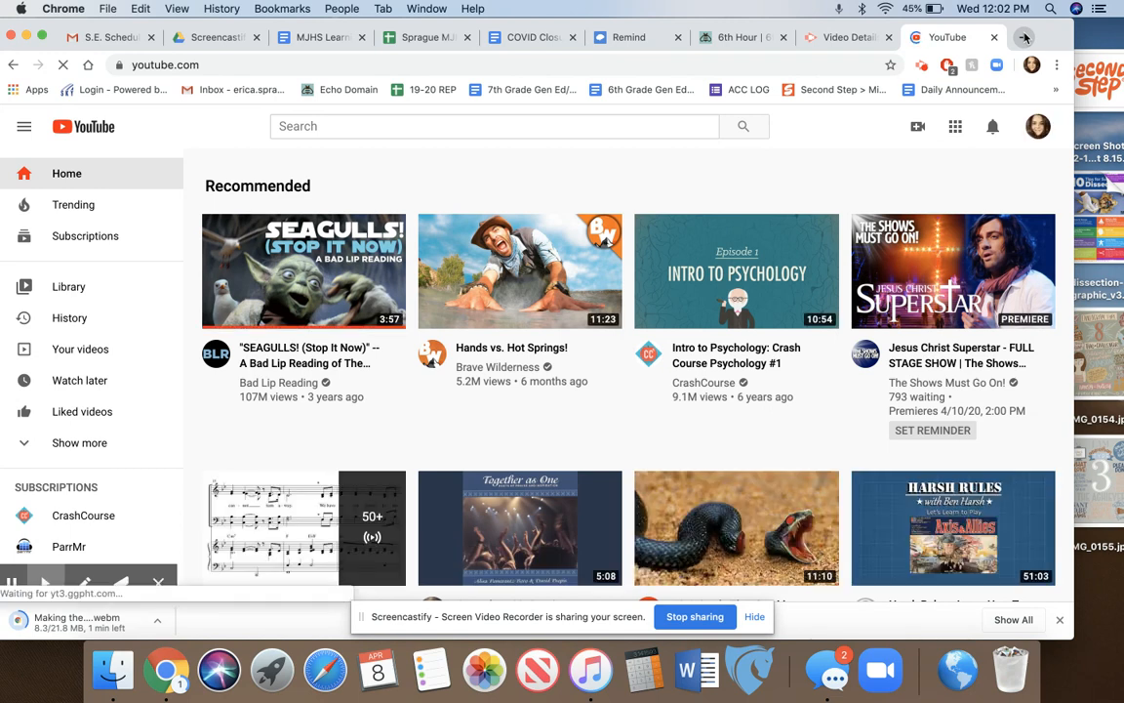
pyautogui.moveTo(918, 126)
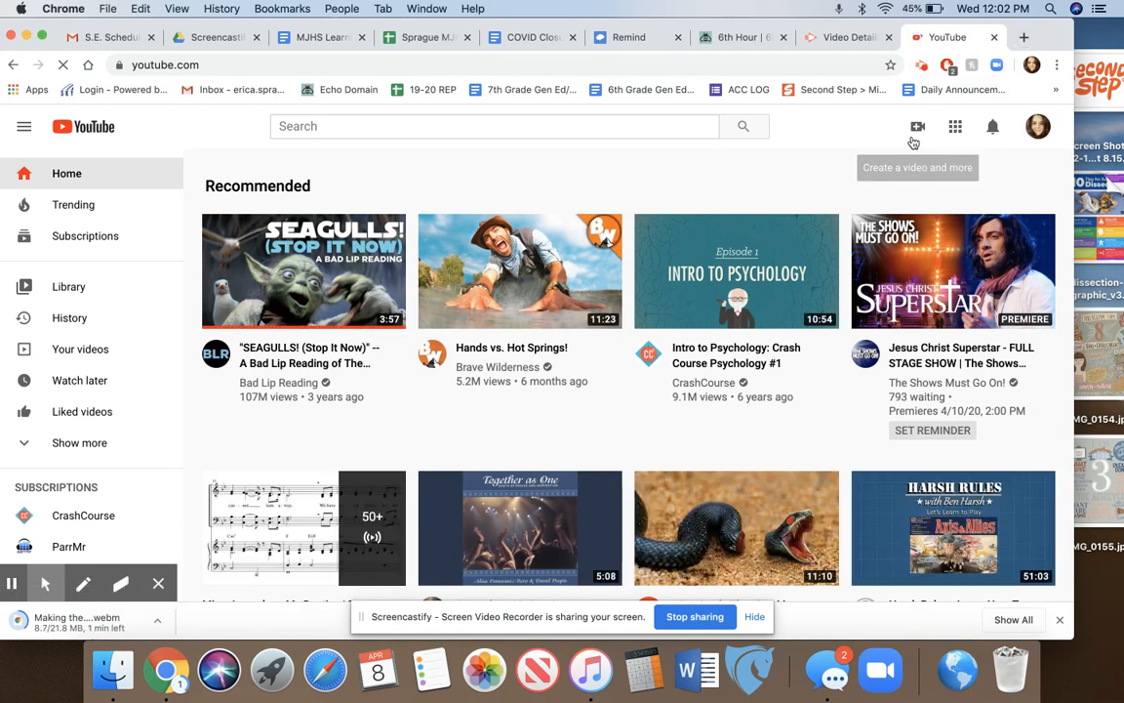
# Choose Upload video from YouTube's Create menu to reach the Studio upload dialog
pyautogui.click(918, 127)
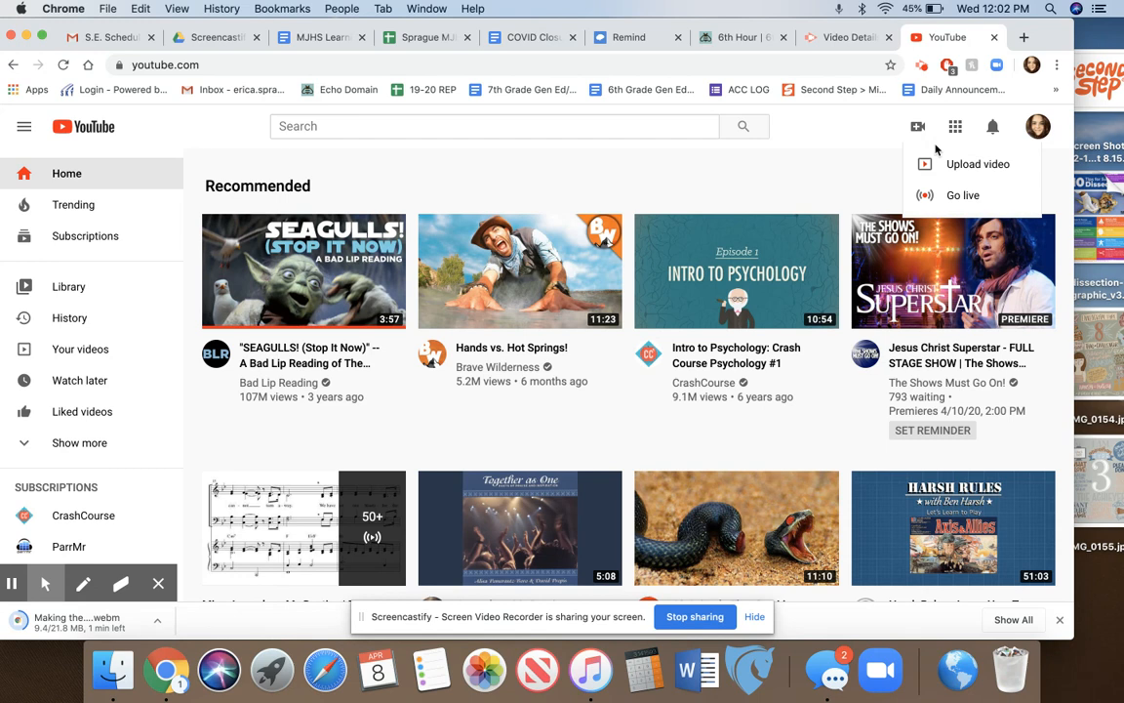
pyautogui.click(975, 164)
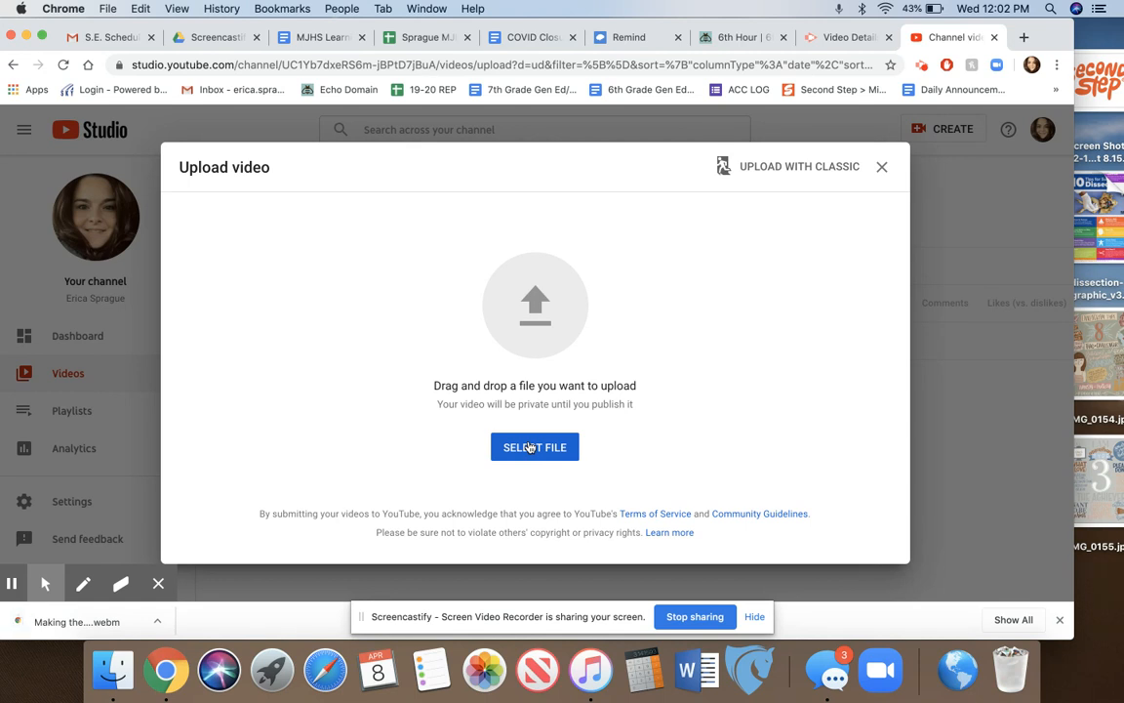
# Select the 'Making the 4th MP Pass Fail' webm from Downloads and start its description
pyautogui.click(534, 447)
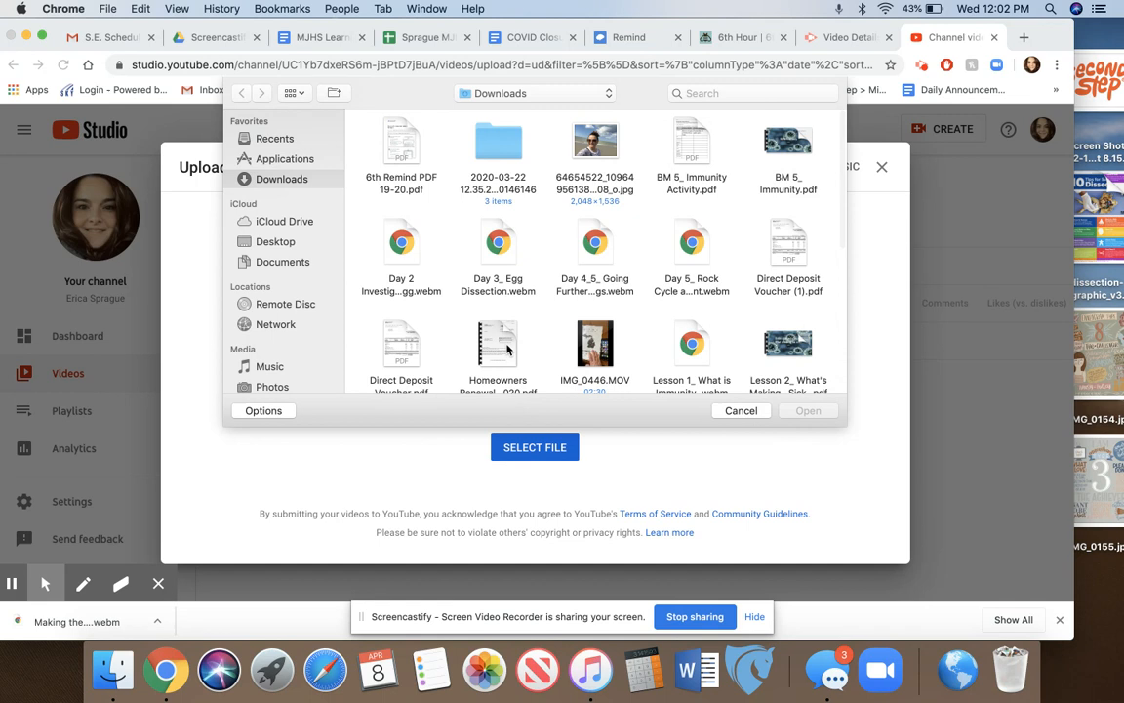
pyautogui.moveTo(585, 316)
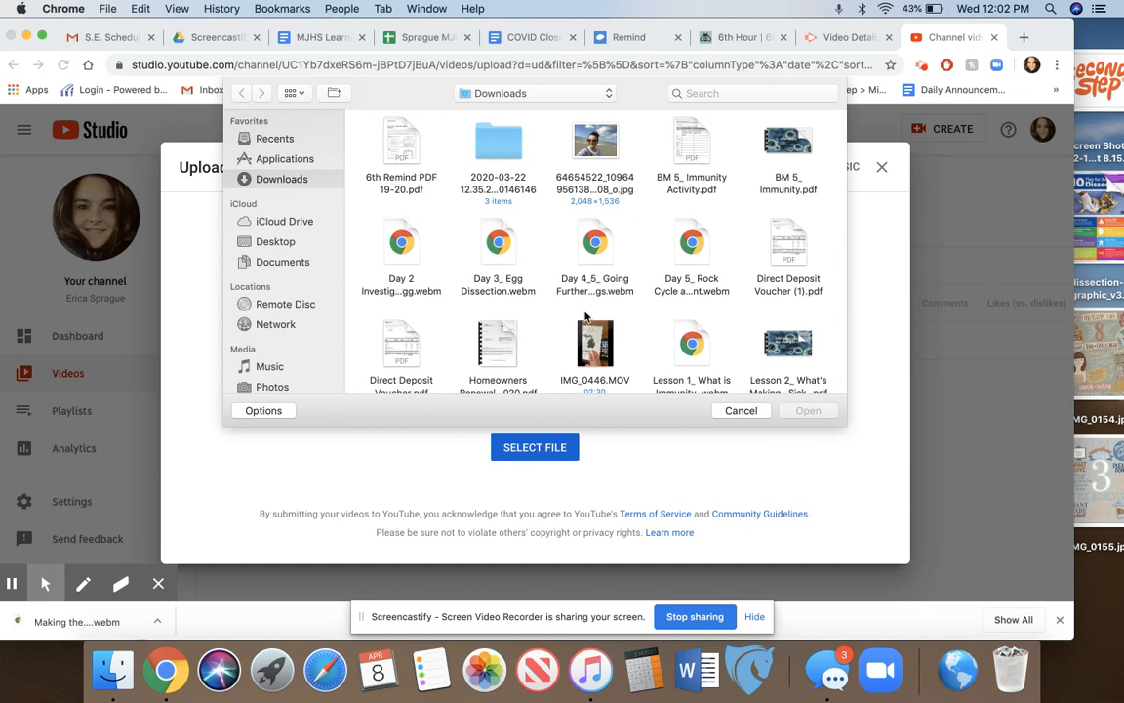
pyautogui.scroll(-3)
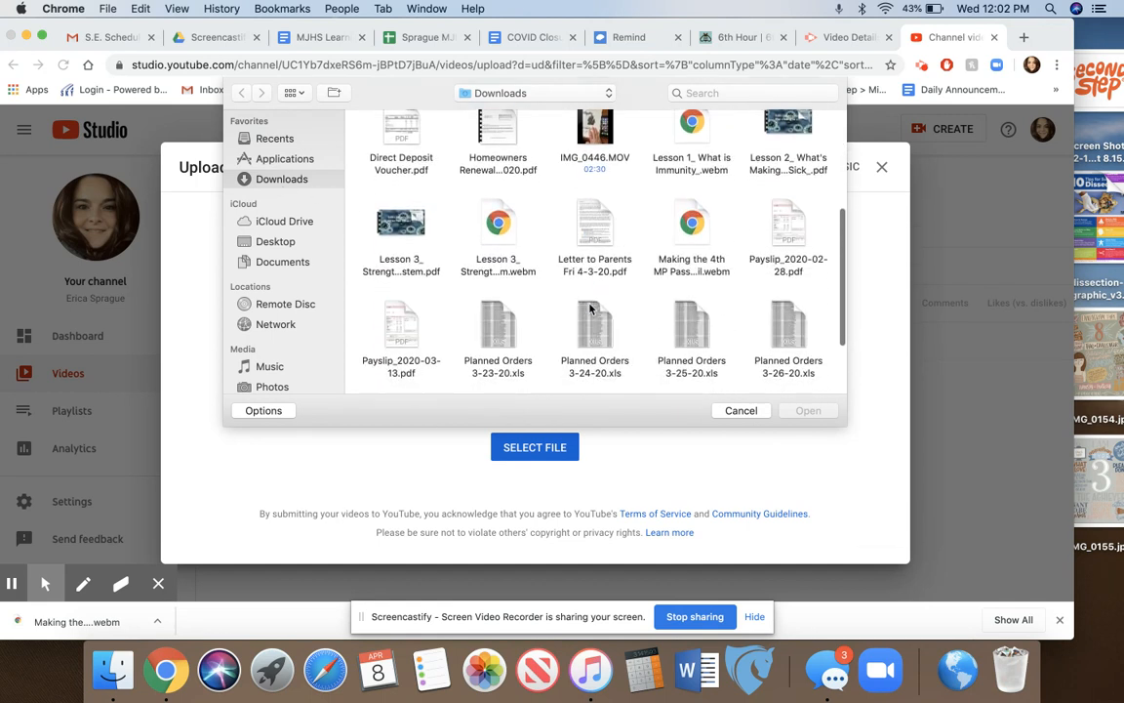
pyautogui.click(742, 410)
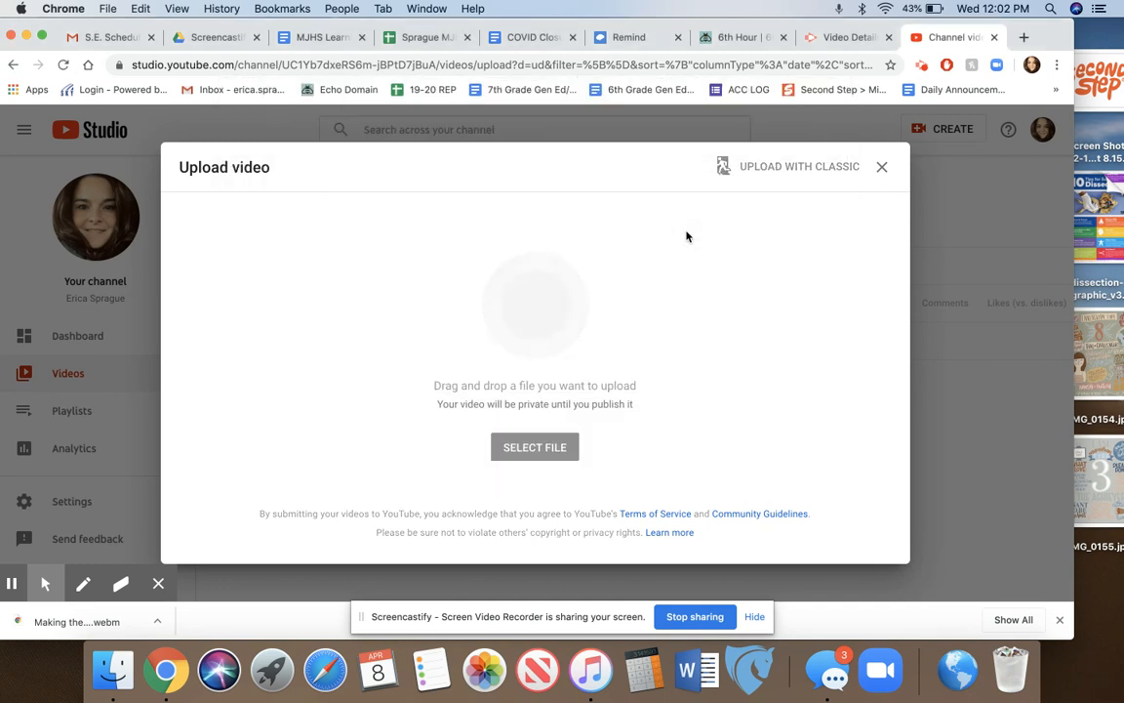
pyautogui.click(535, 447)
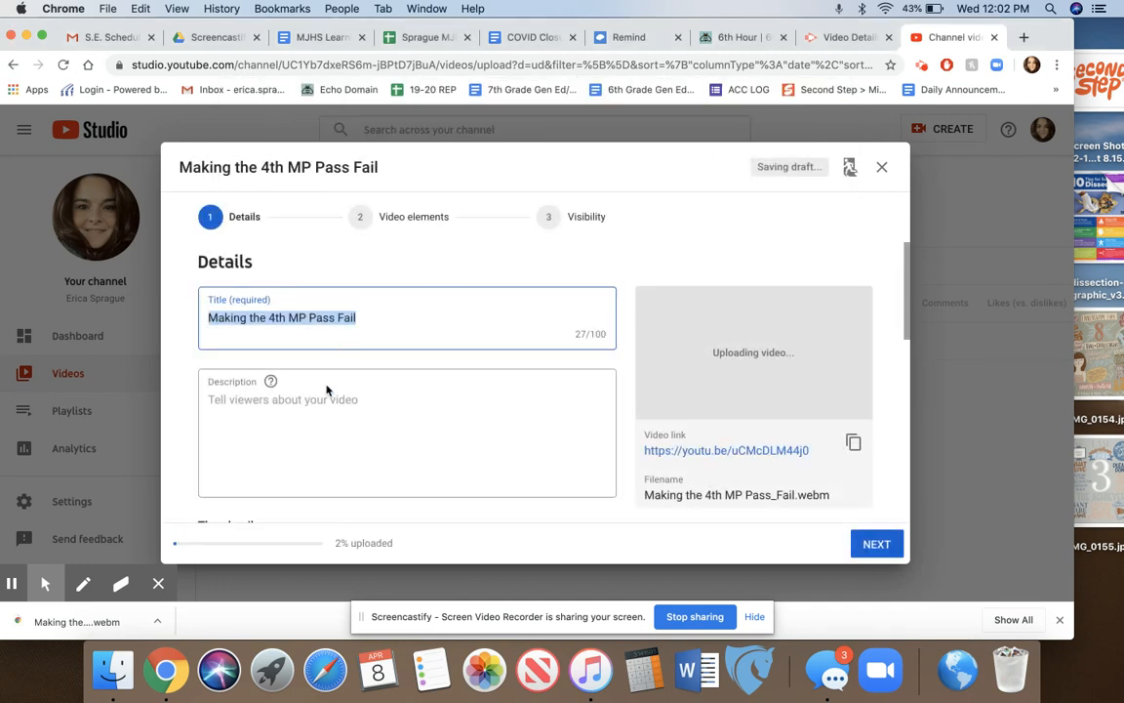
# Describe the video as changing the 4th marking period to pass/fail and continue
pyautogui.write('Video for teachers')
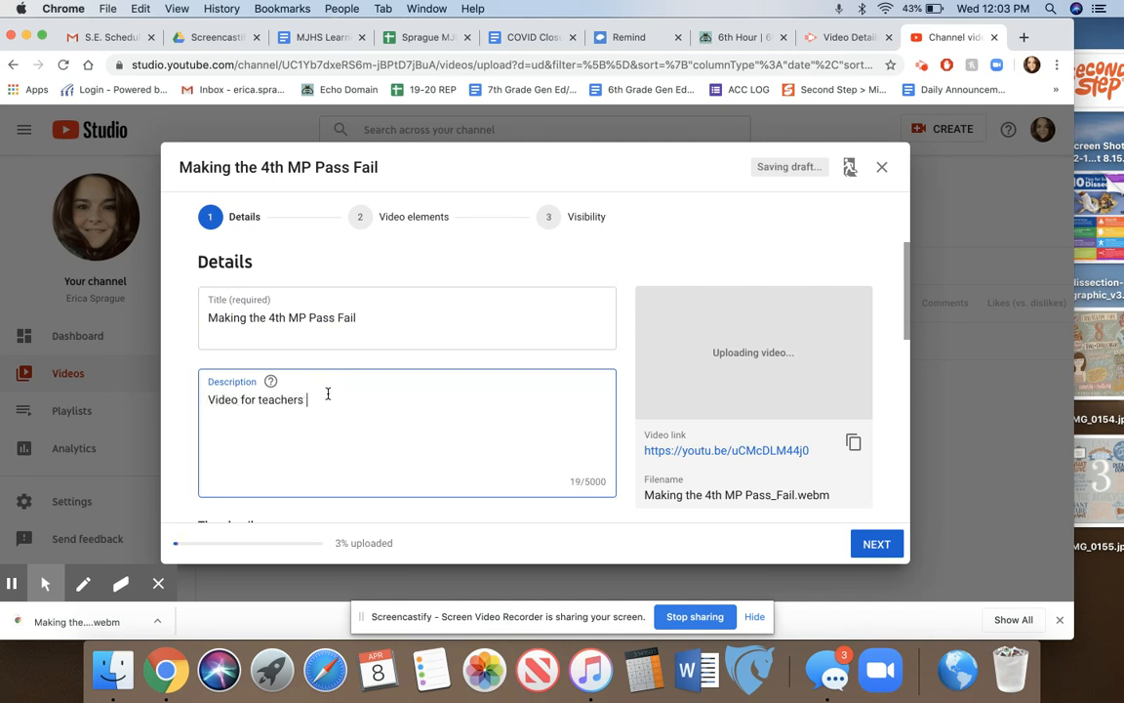
pyautogui.write('changing')
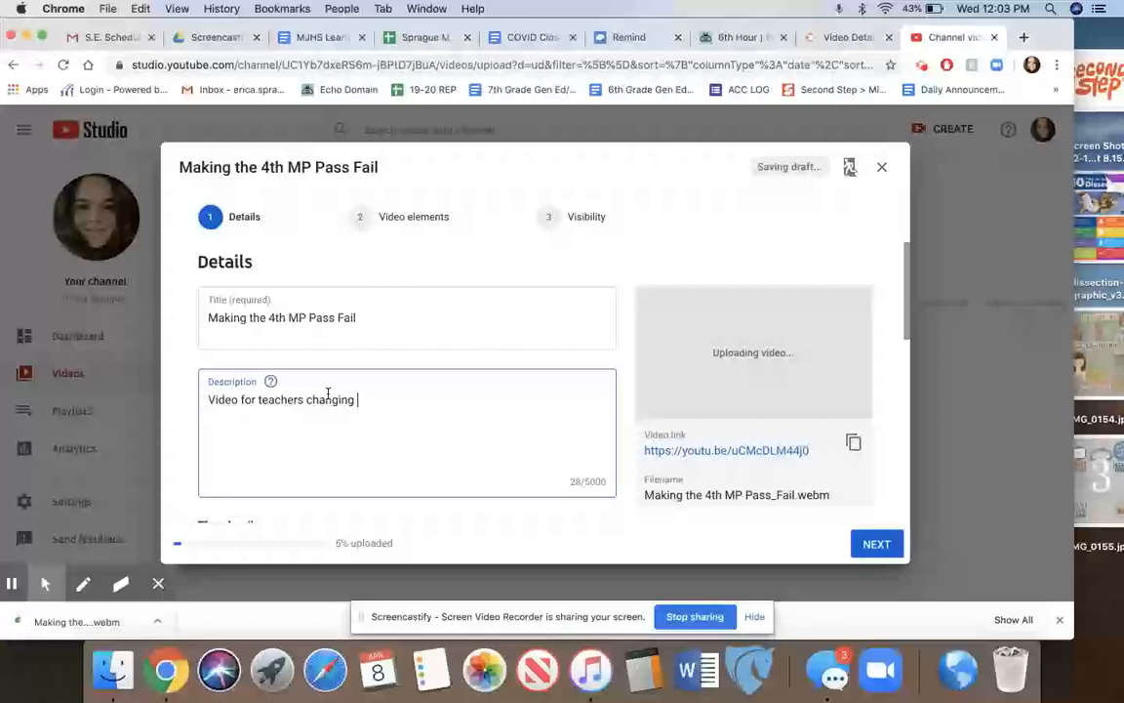
pyautogui.write('the 4th m')
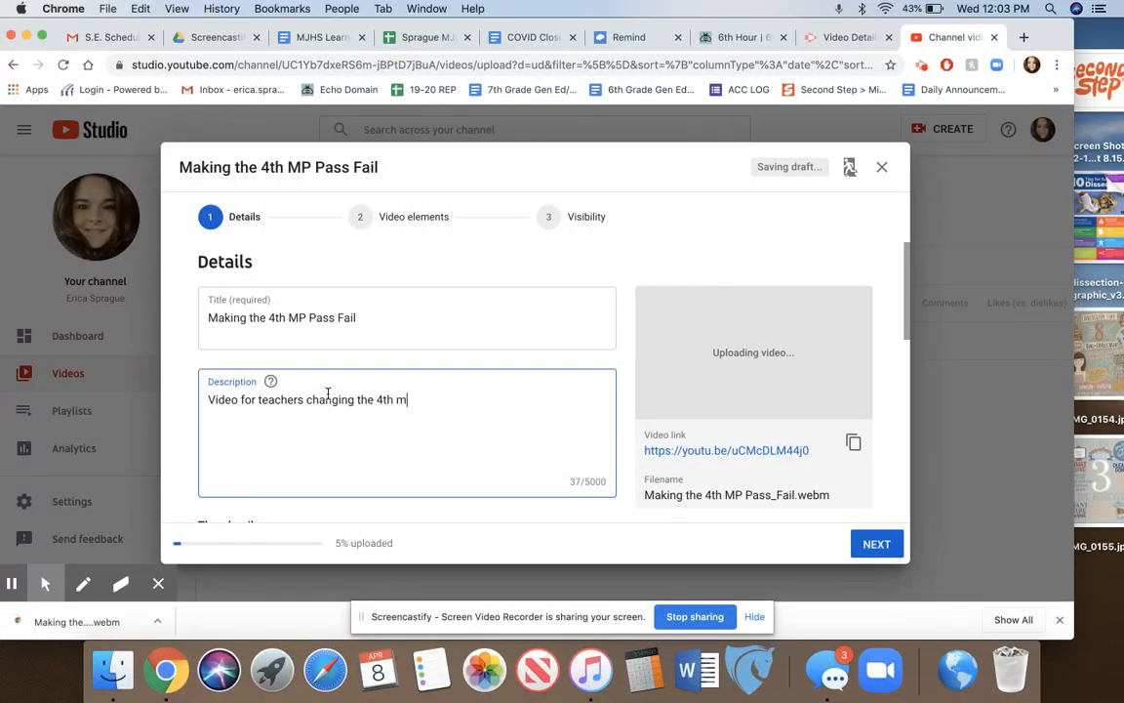
pyautogui.write('arking period t')
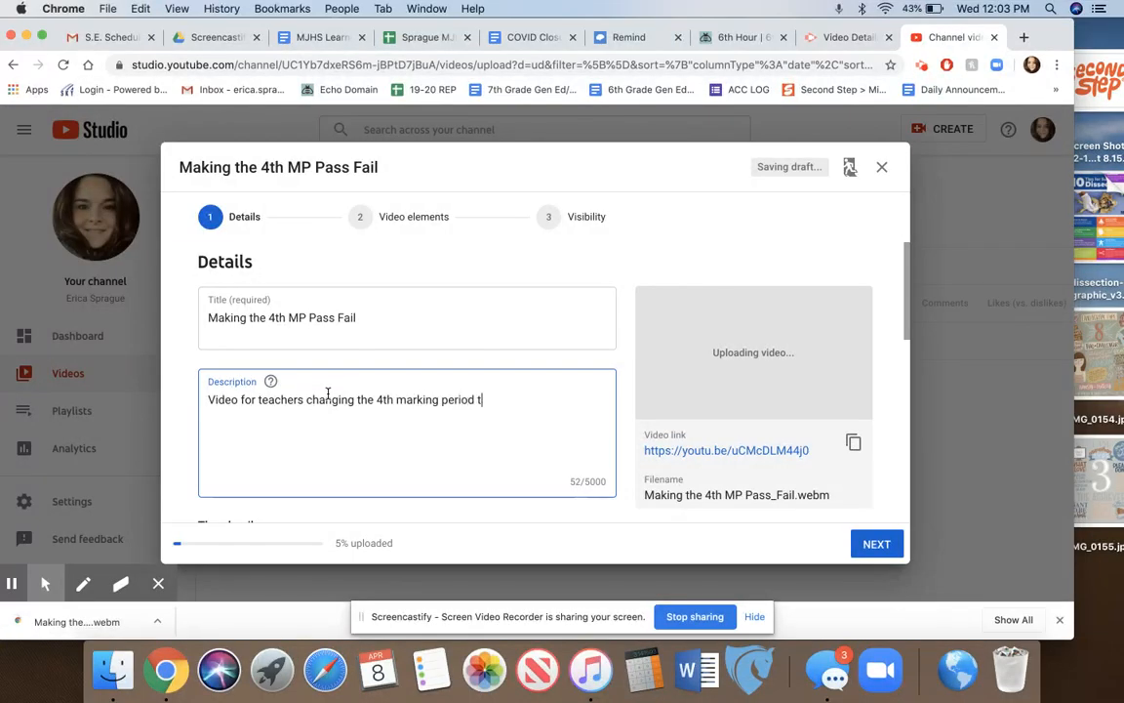
pyautogui.write('o pass/fail.')
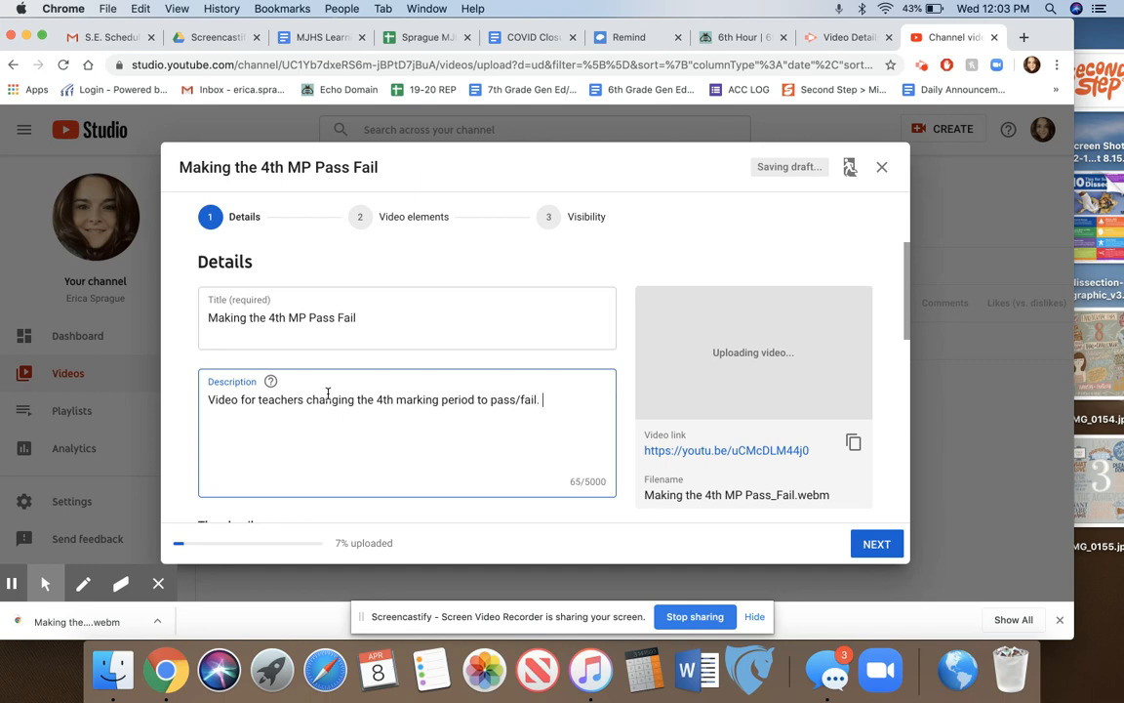
pyautogui.click(875, 543)
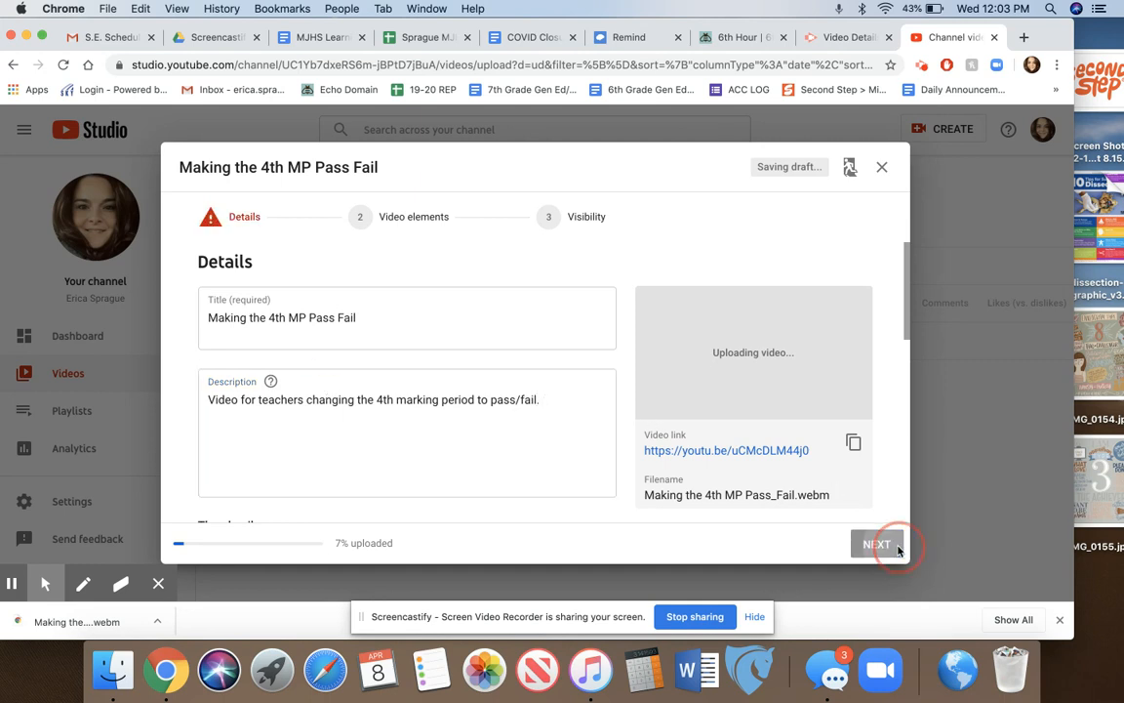
# Mark the video 'No, it's not made for kids' and continue to Video elements
pyautogui.scroll(-3)
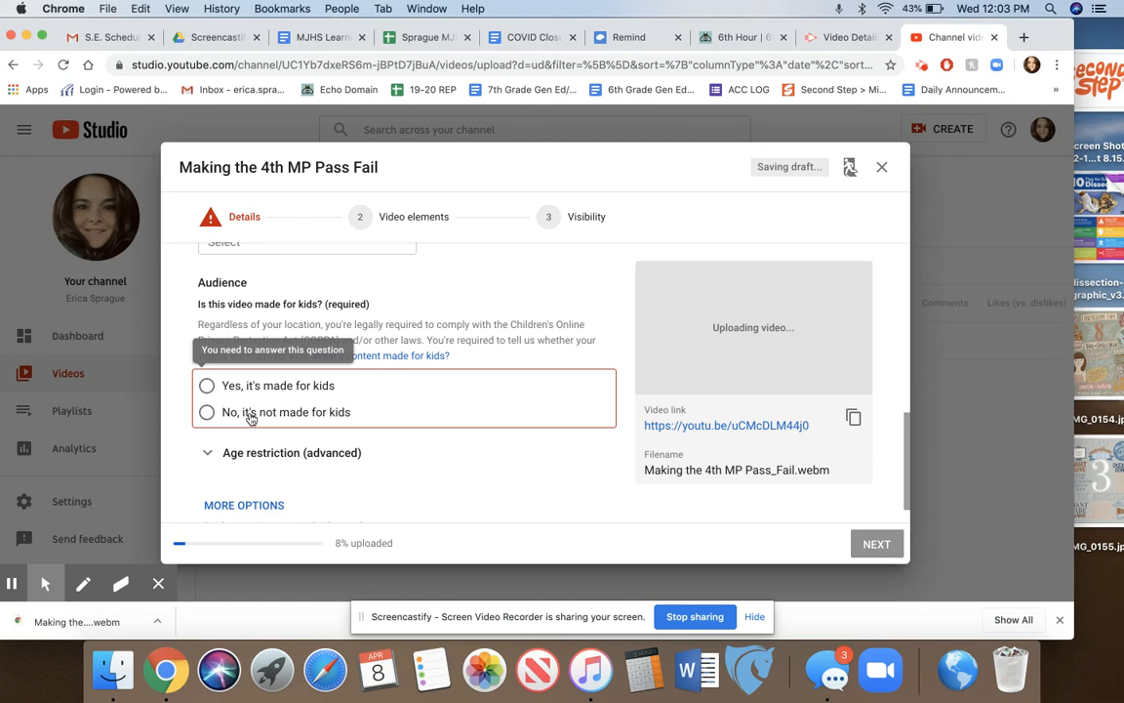
pyautogui.moveTo(218, 398)
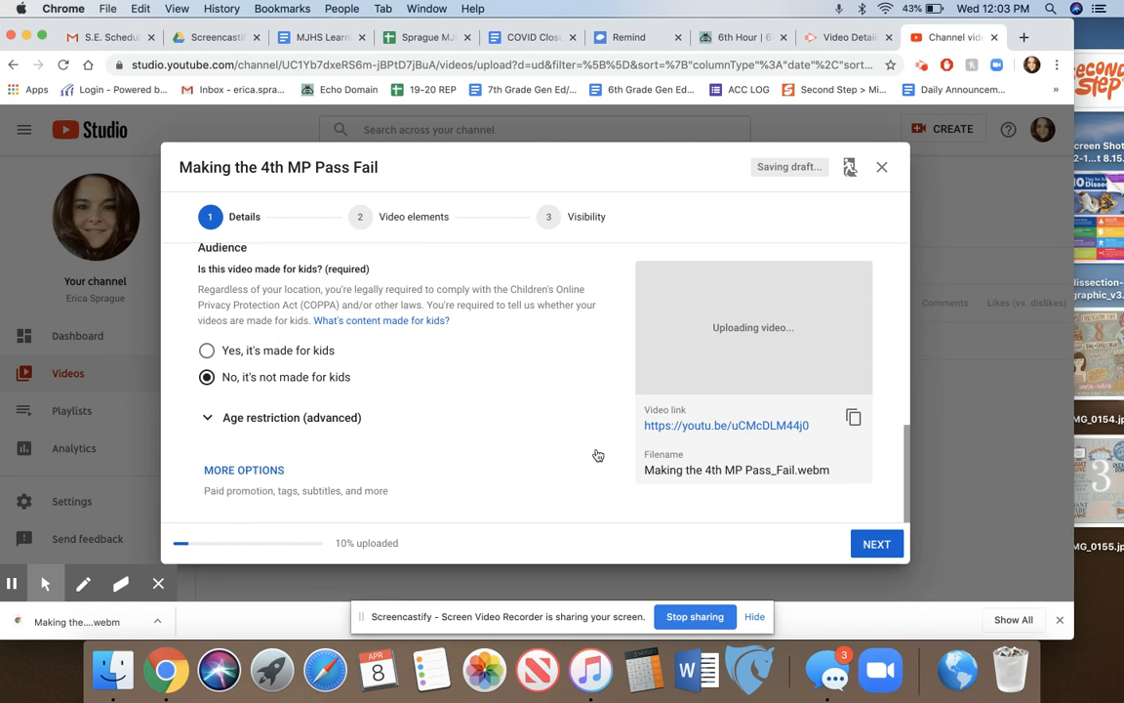
pyautogui.click(874, 542)
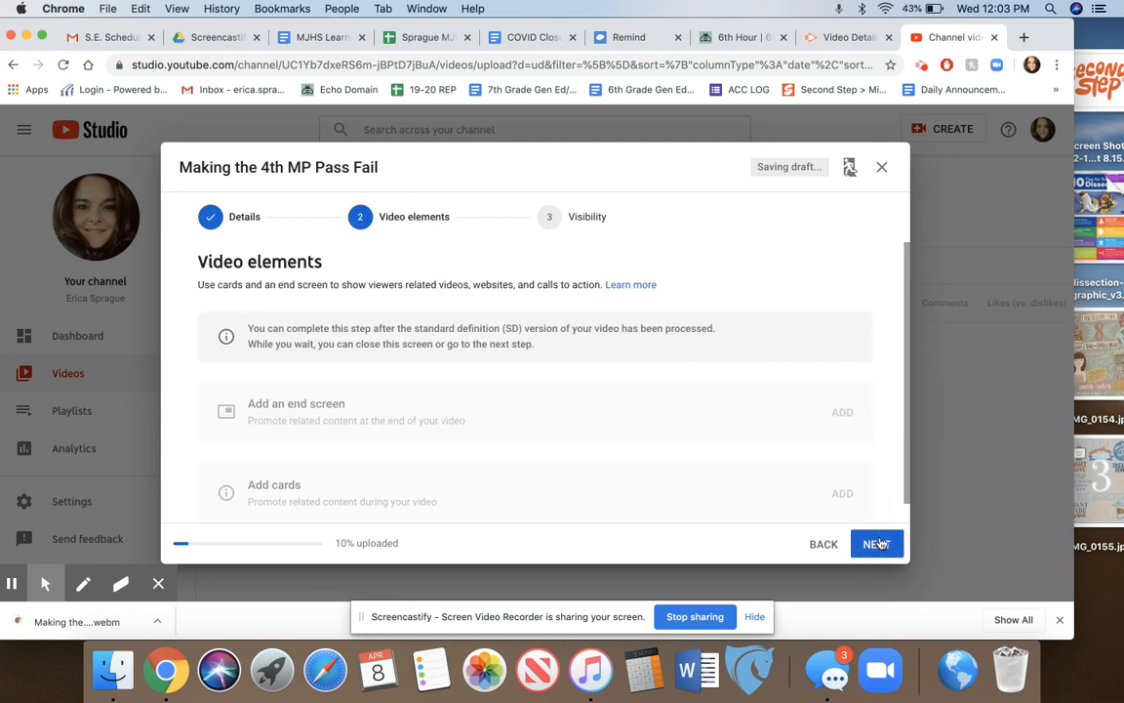
# Set the video's visibility to Public and publish it
pyautogui.click(874, 542)
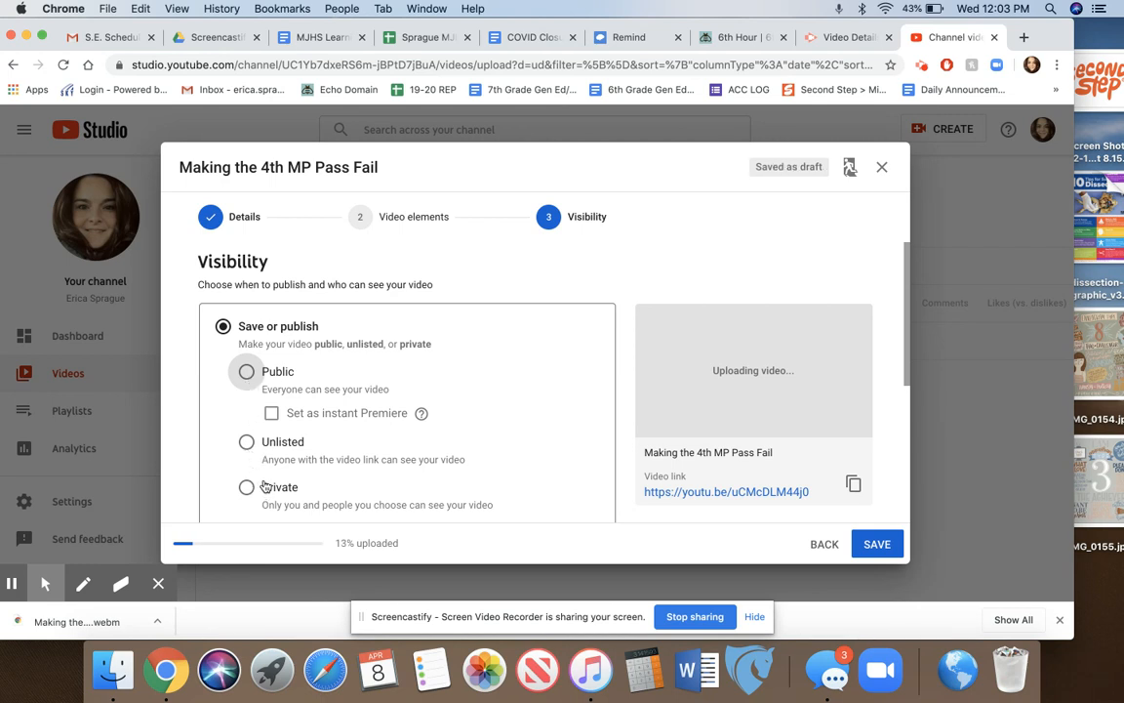
pyautogui.click(245, 371)
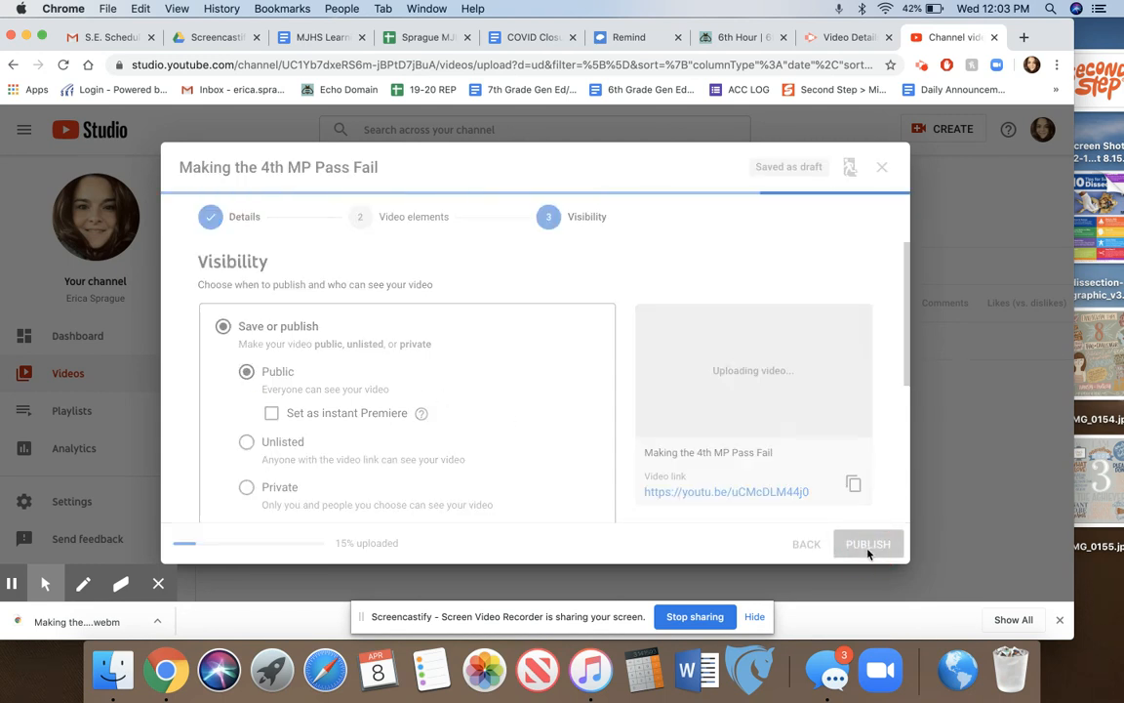
pyautogui.click(867, 542)
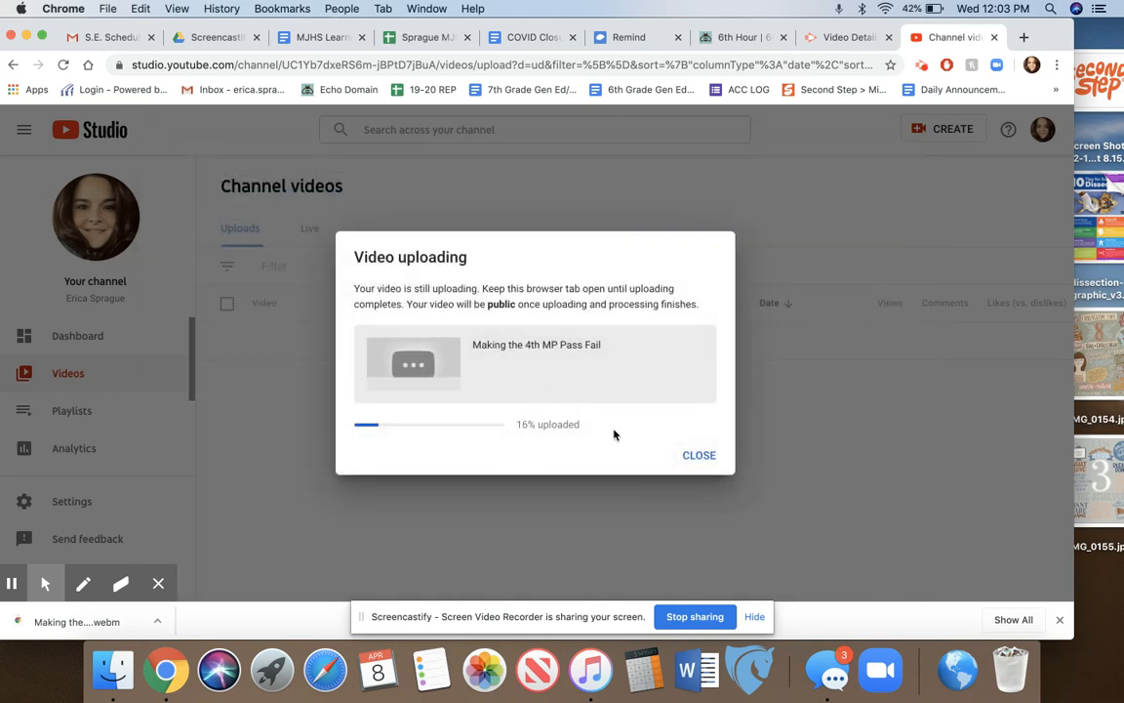
pyautogui.moveTo(488, 408)
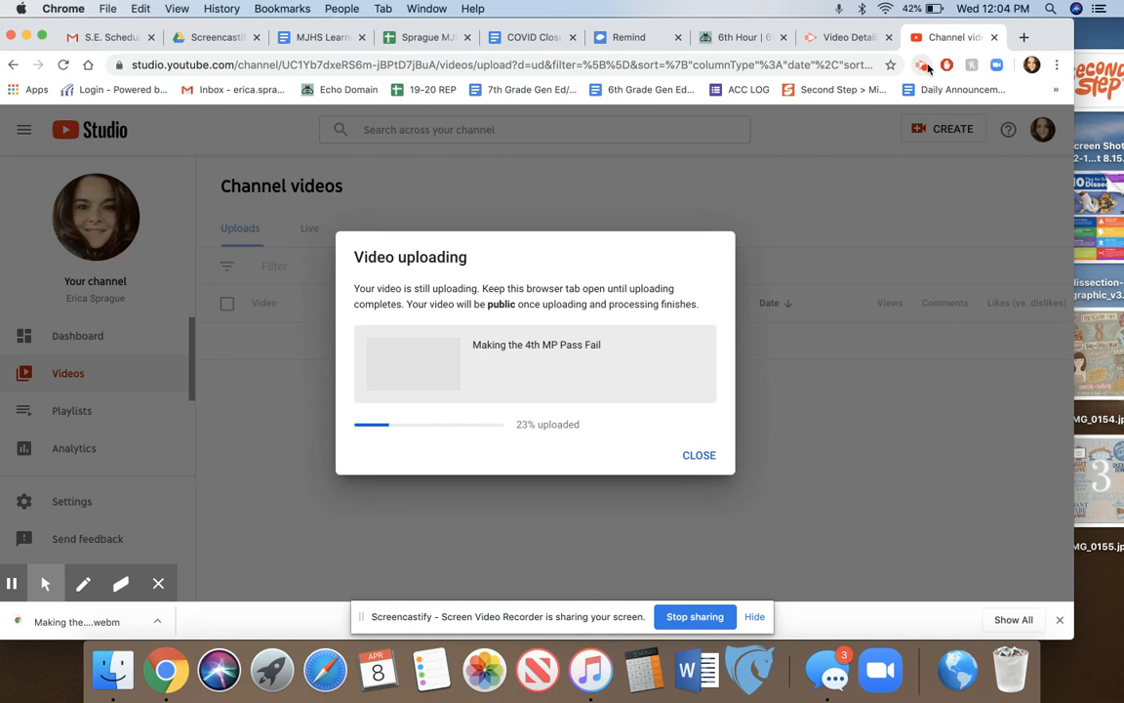
pyautogui.moveTo(925, 67)
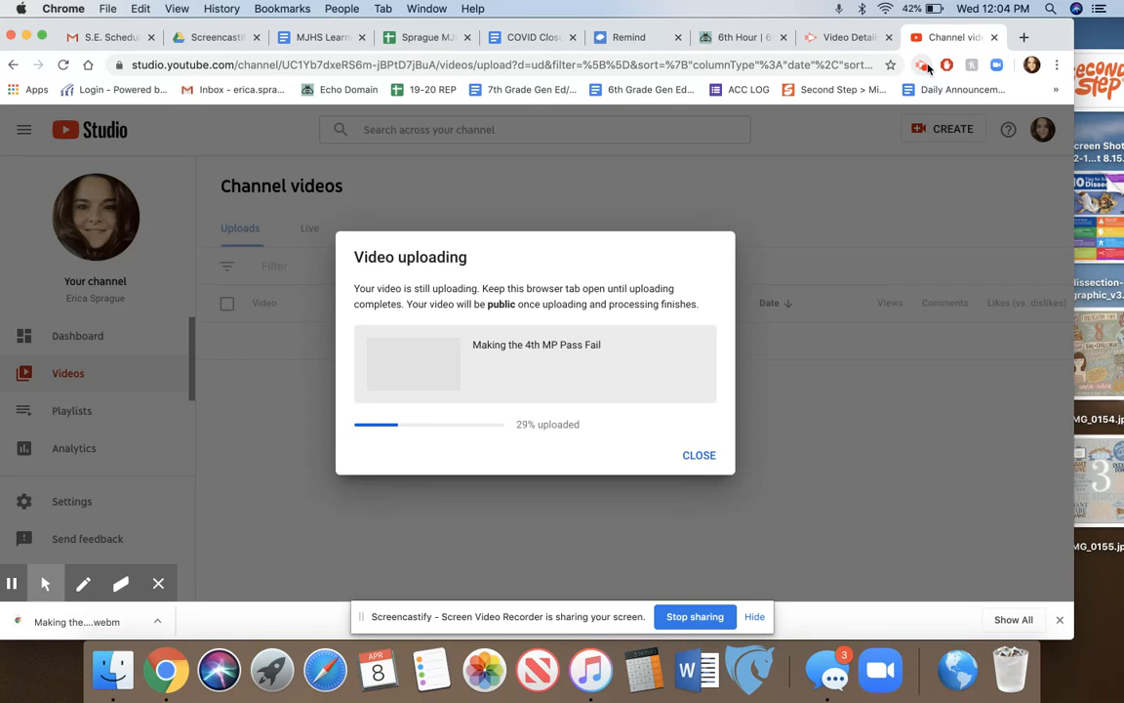
# Bring up the Screencastify extension's recording controls while the upload continues
pyautogui.click(923, 65)
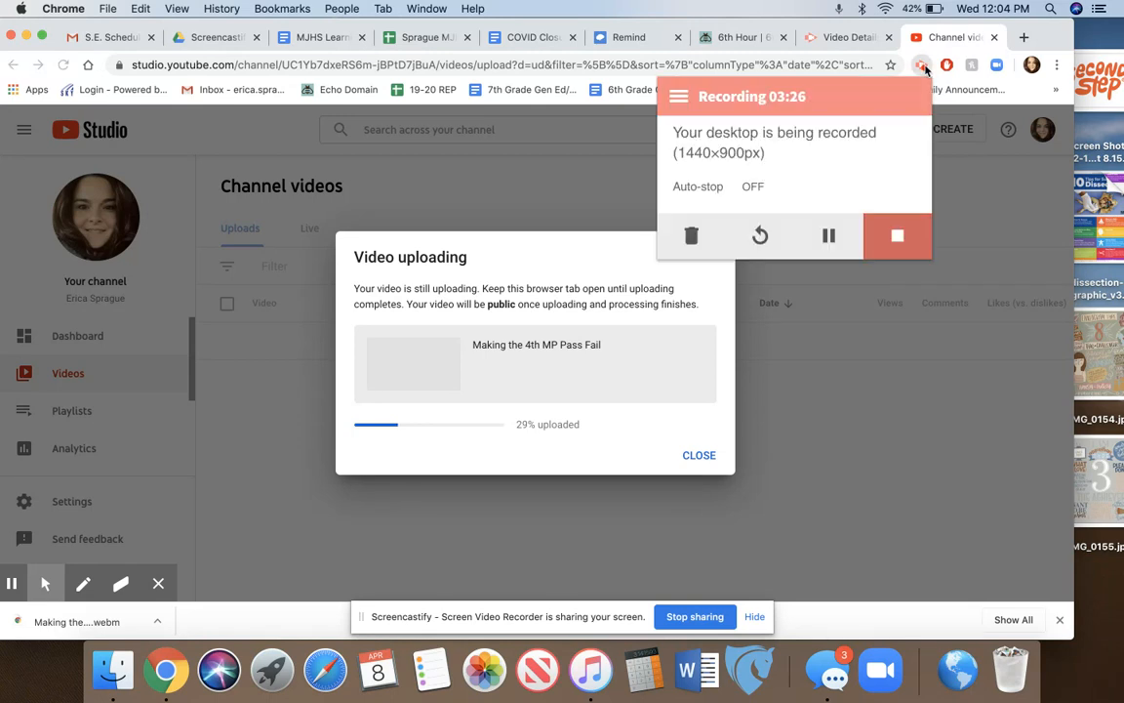